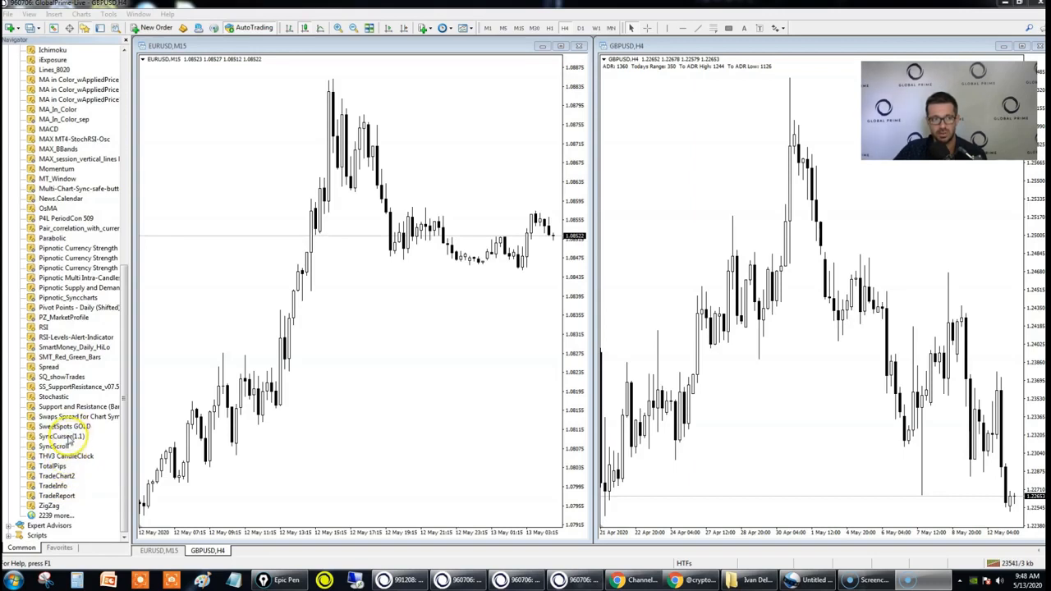
- Attach SyncScroll from the Navigator to the EURUSD M15 chart, keeping default inputs
left_click(61, 436)
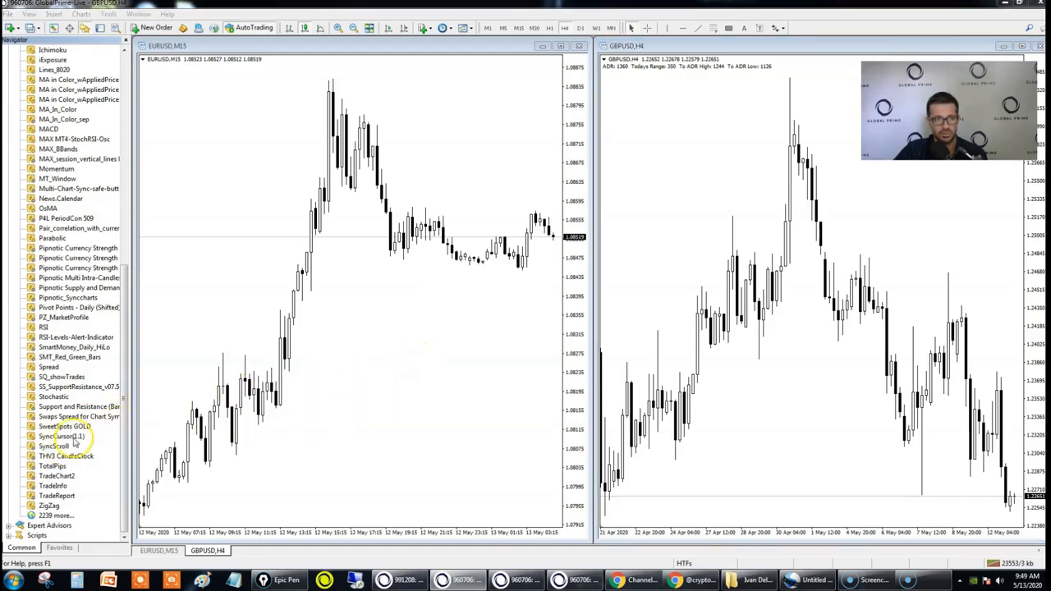
double_click(53, 436)
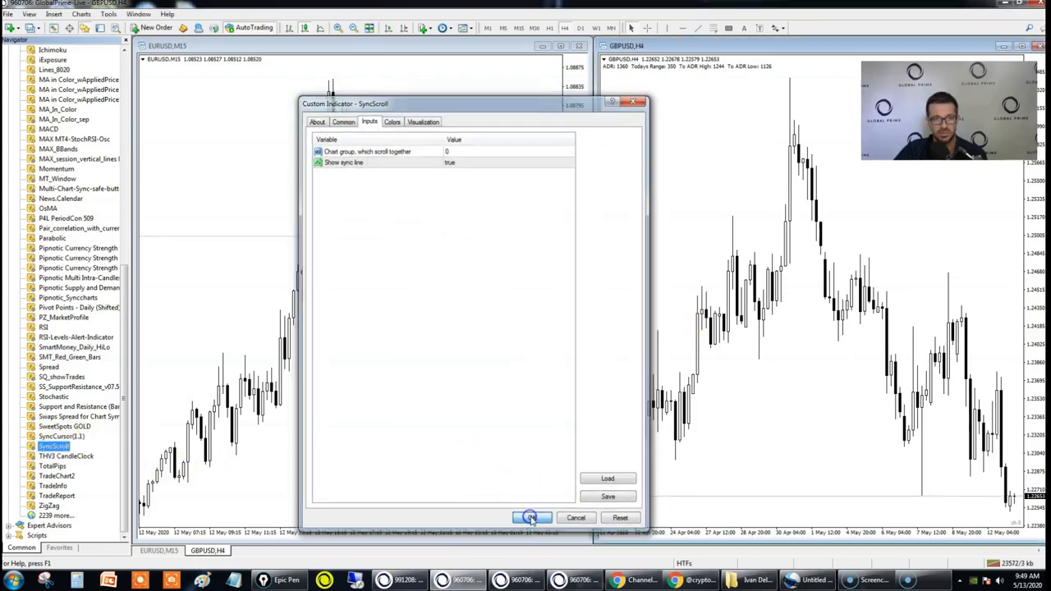
left_click(531, 517)
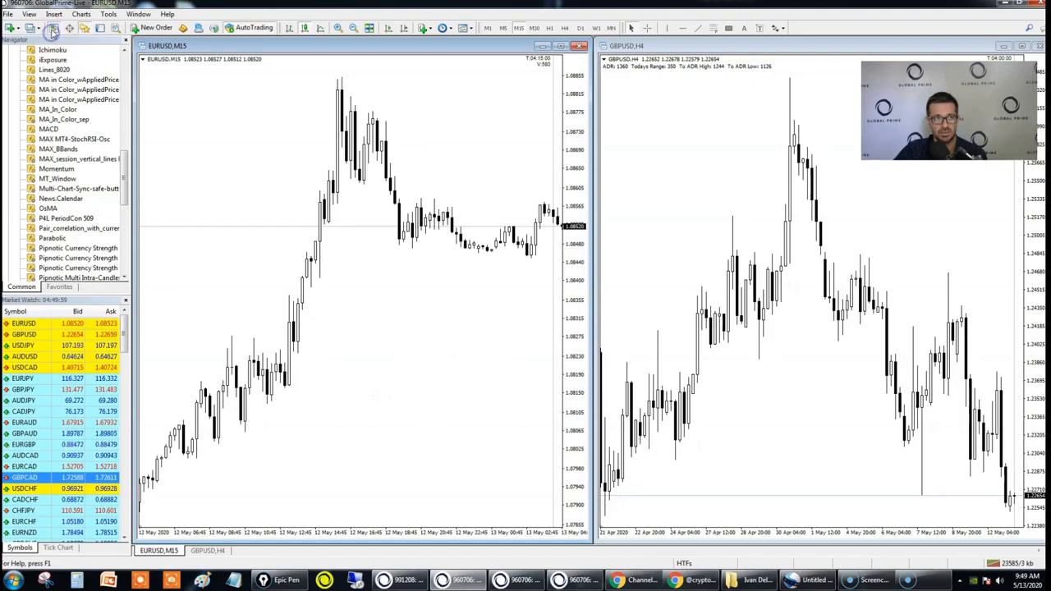
- Switch the right-hand GBPUSD H4 chart to the EURUSD symbol
left_click(25, 323)
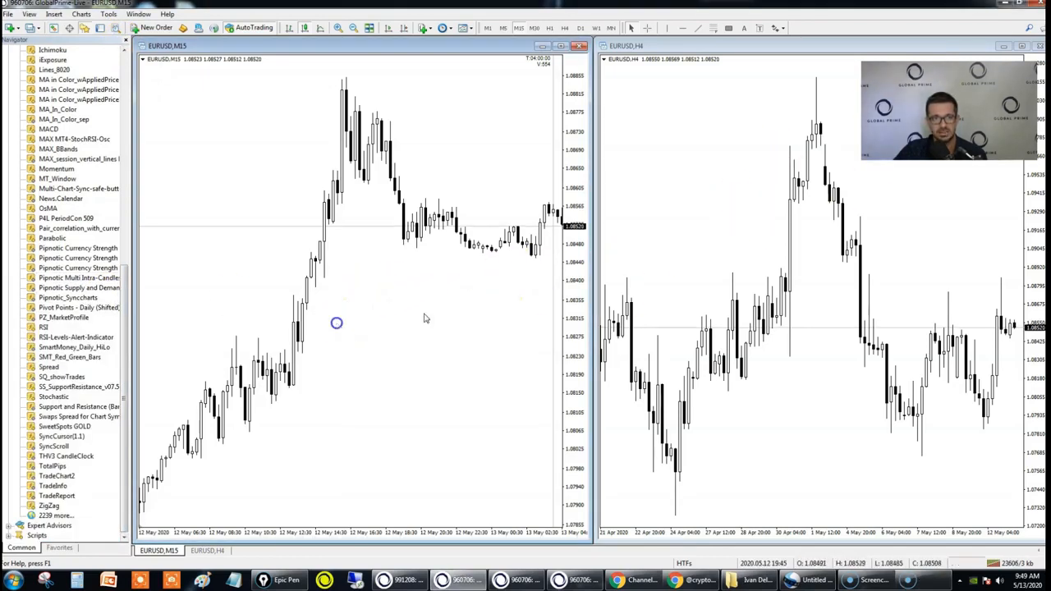
mouse_move(370, 335)
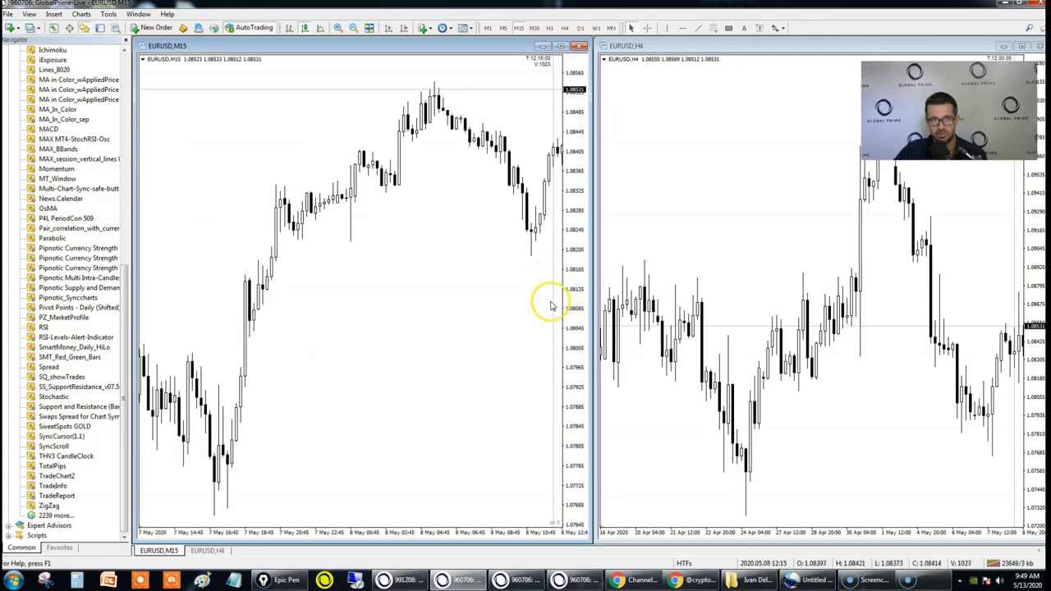
mouse_move(522, 343)
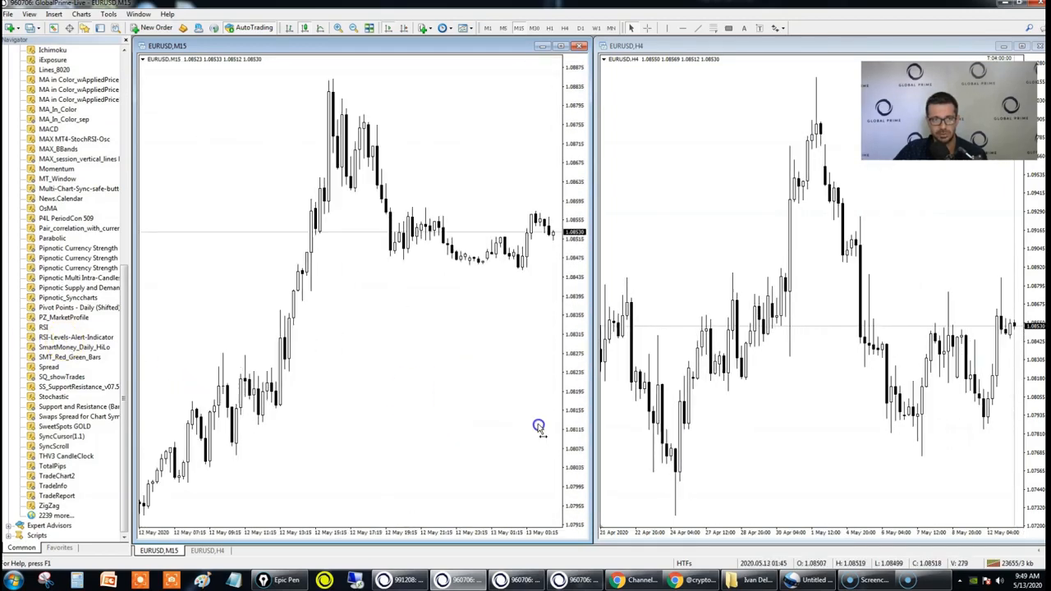
mouse_move(493, 449)
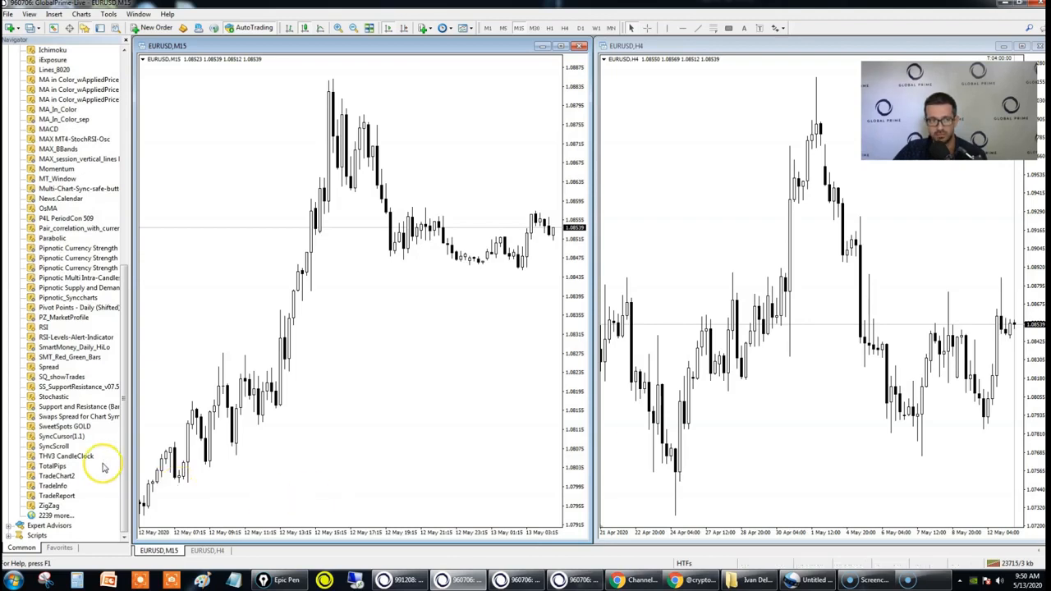
- Attach SyncCursor to the M15 chart with colLines set to Black
left_click(61, 436)
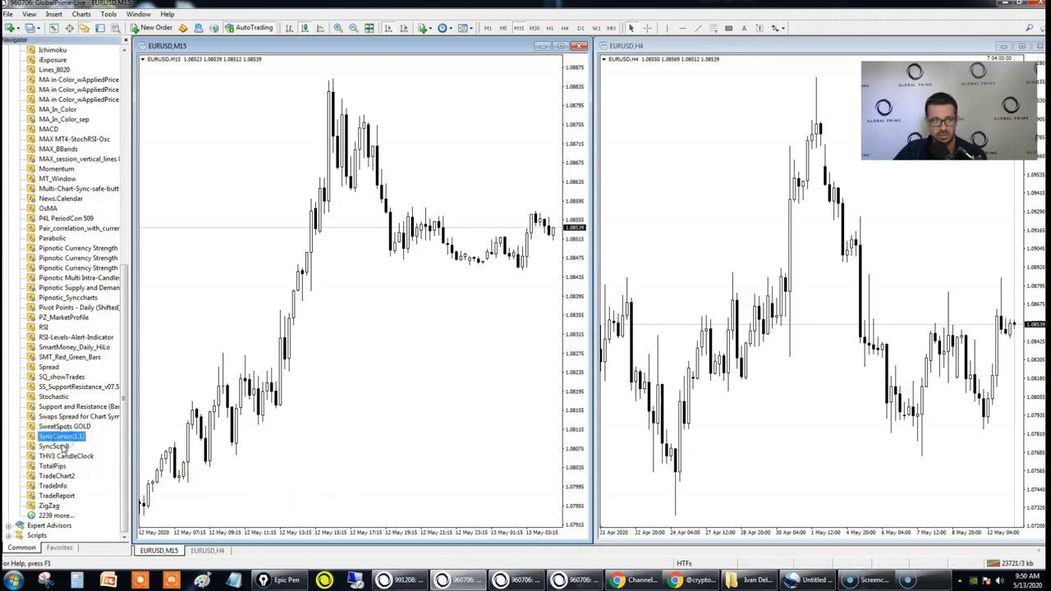
double_click(61, 435)
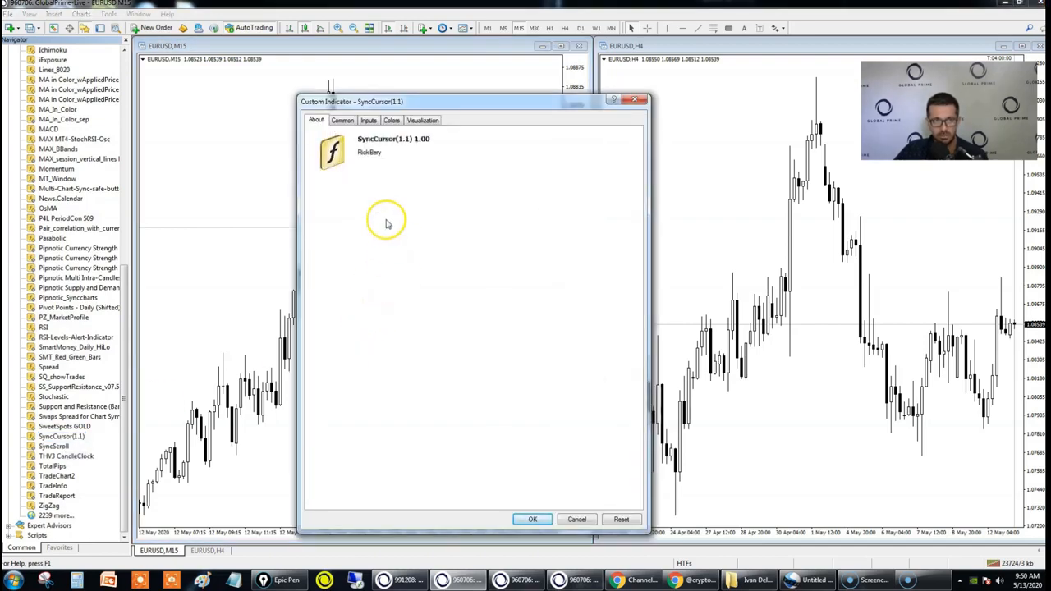
mouse_move(472, 275)
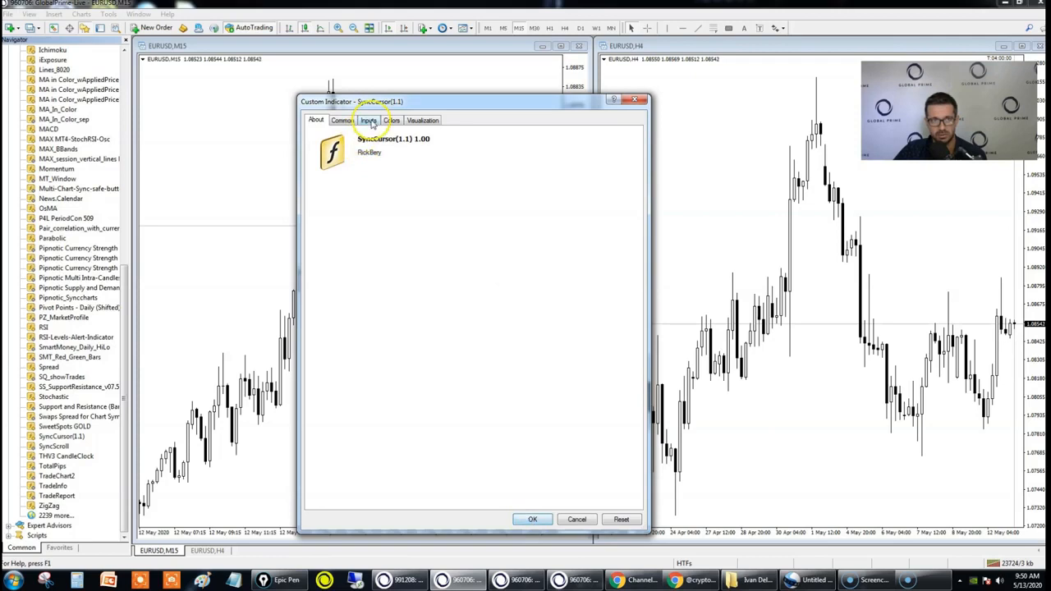
left_click(368, 119)
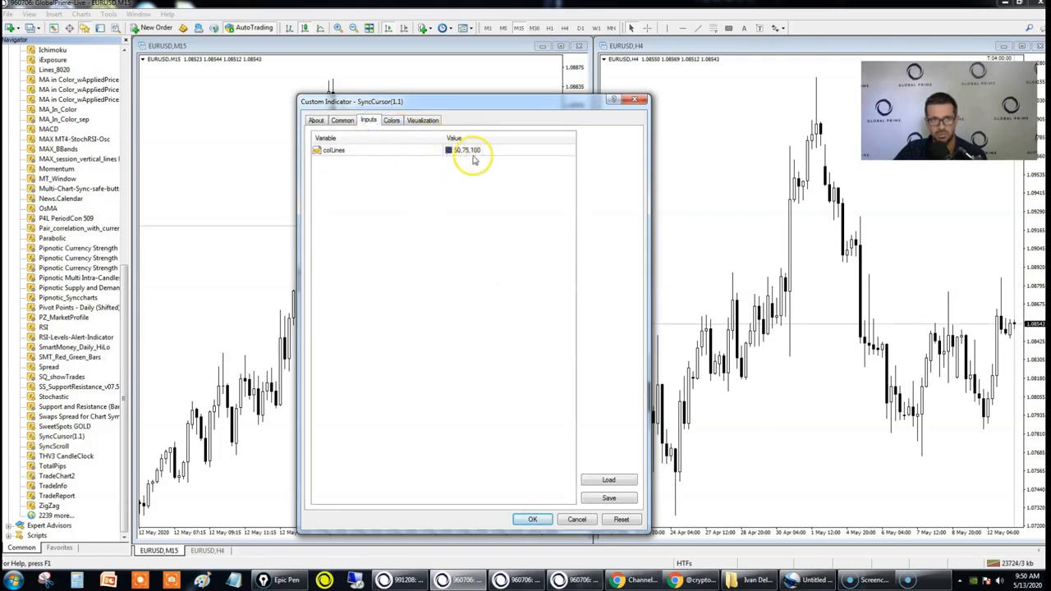
left_click(316, 120)
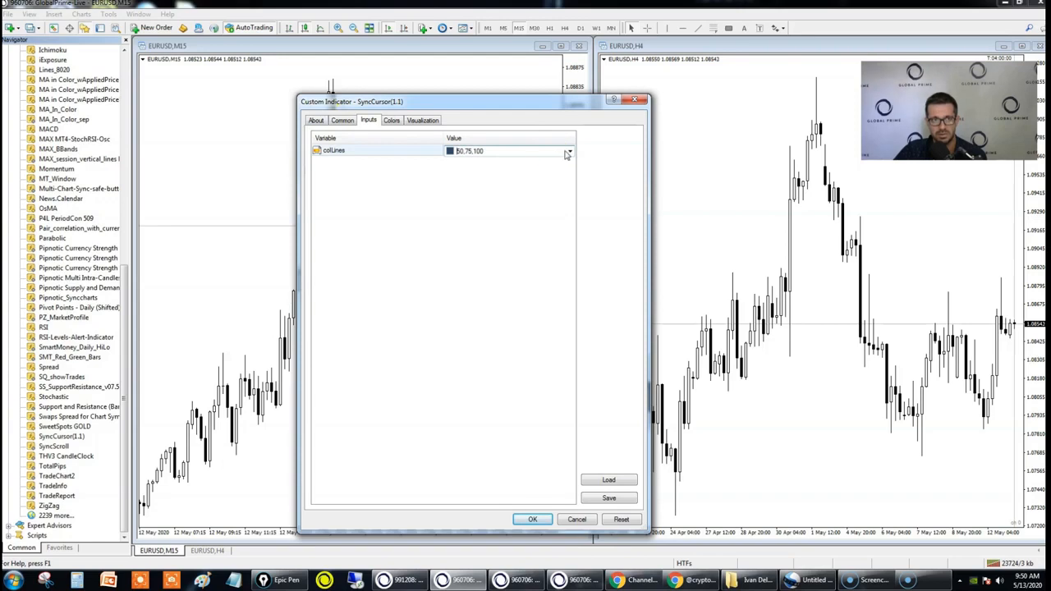
left_click(568, 150)
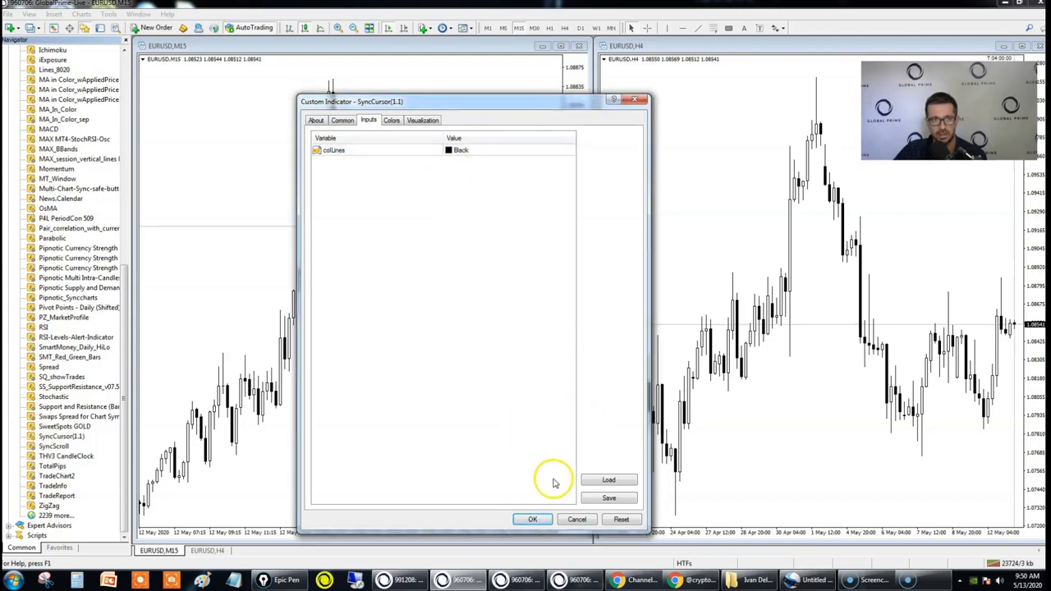
left_click(532, 518)
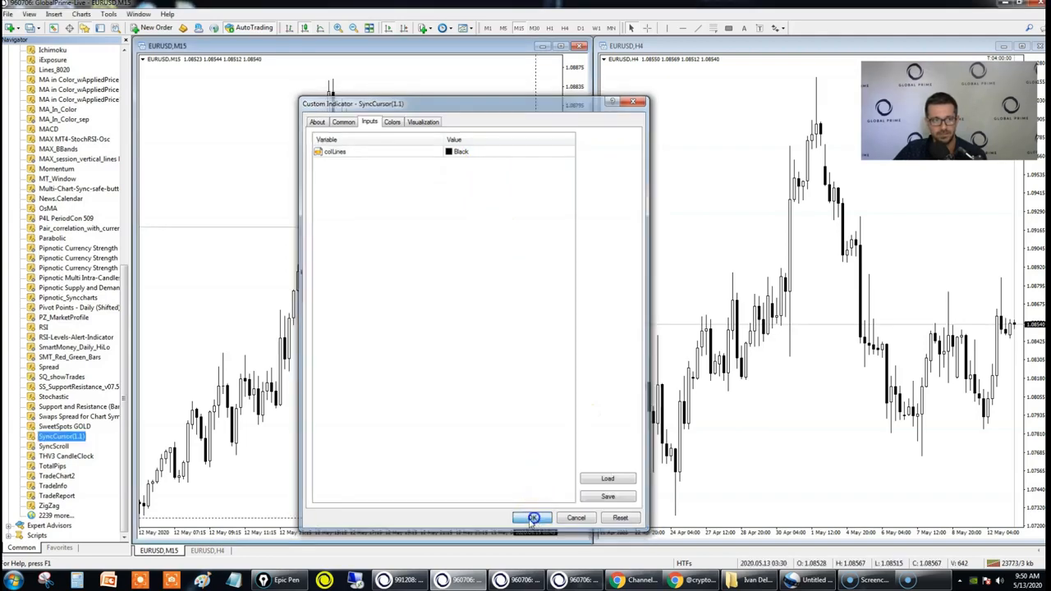
left_click(532, 517)
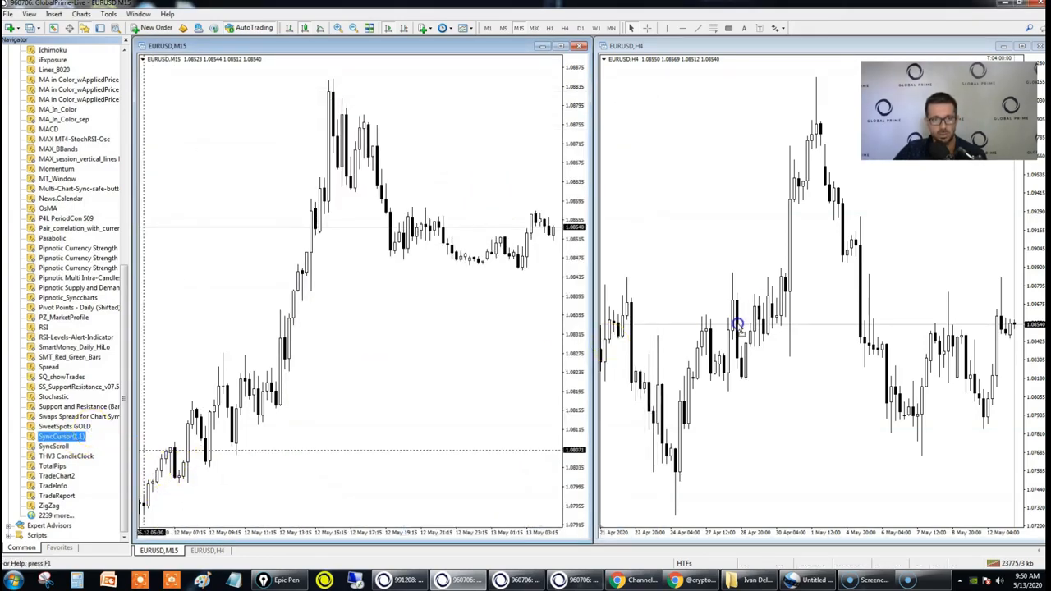
- Attach SyncCursor to the EURUSD H4 chart with its default line colour
double_click(64, 436)
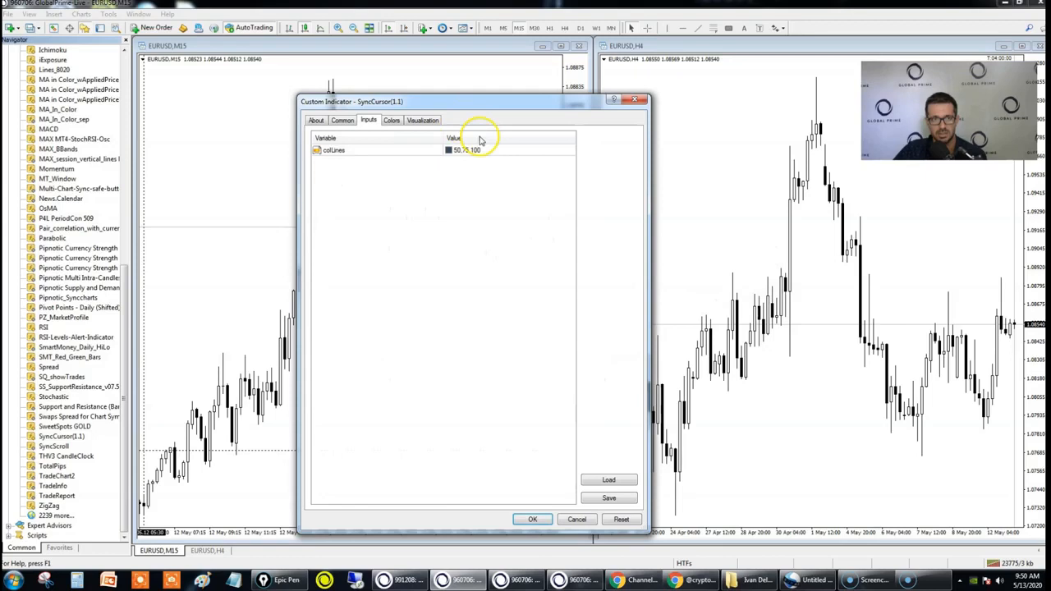
left_click(567, 150)
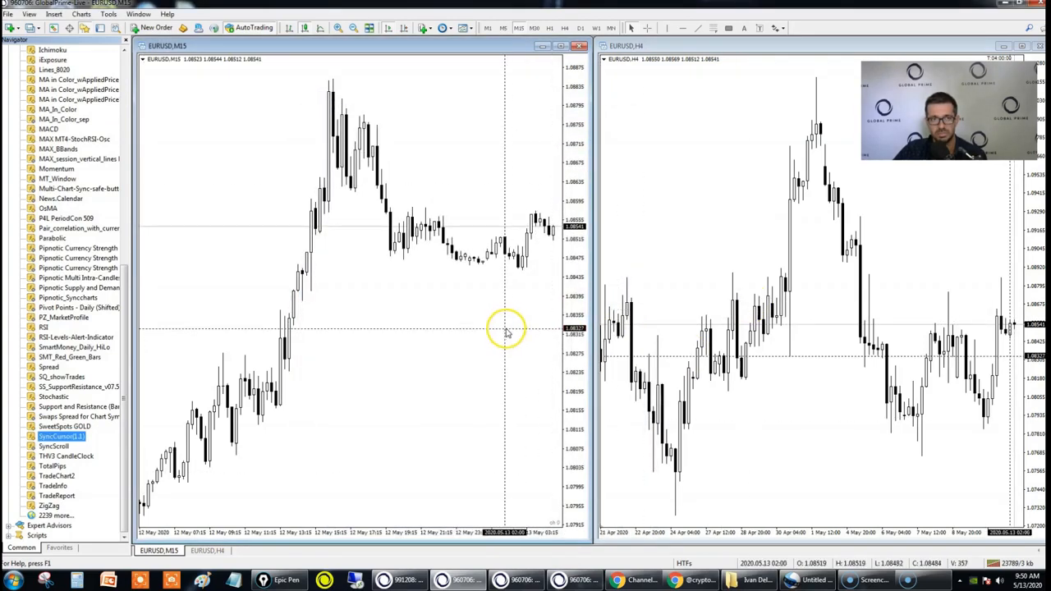
mouse_move(423, 324)
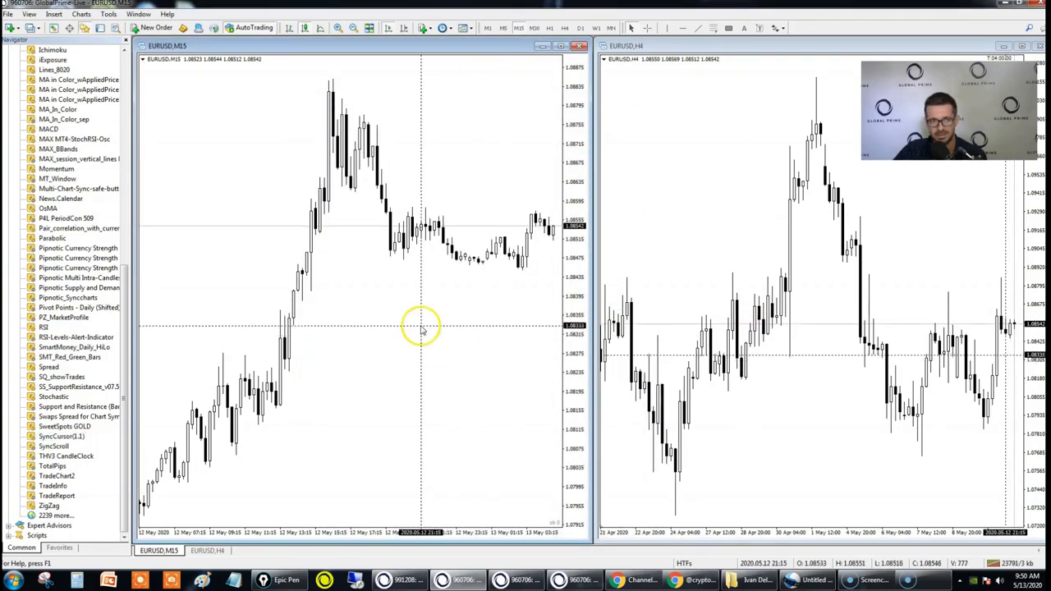
mouse_move(402, 294)
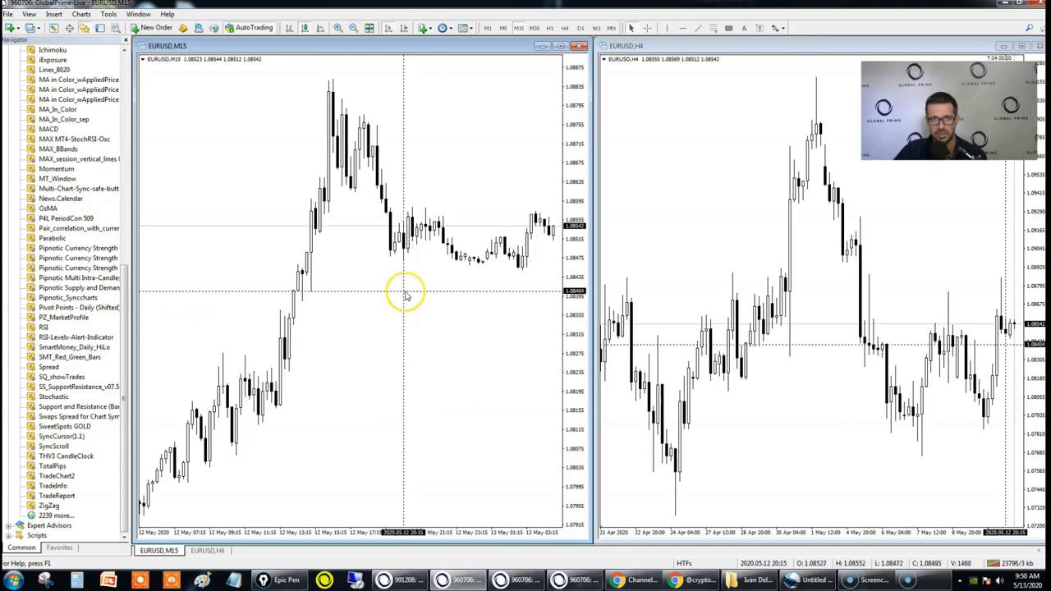
mouse_move(300, 320)
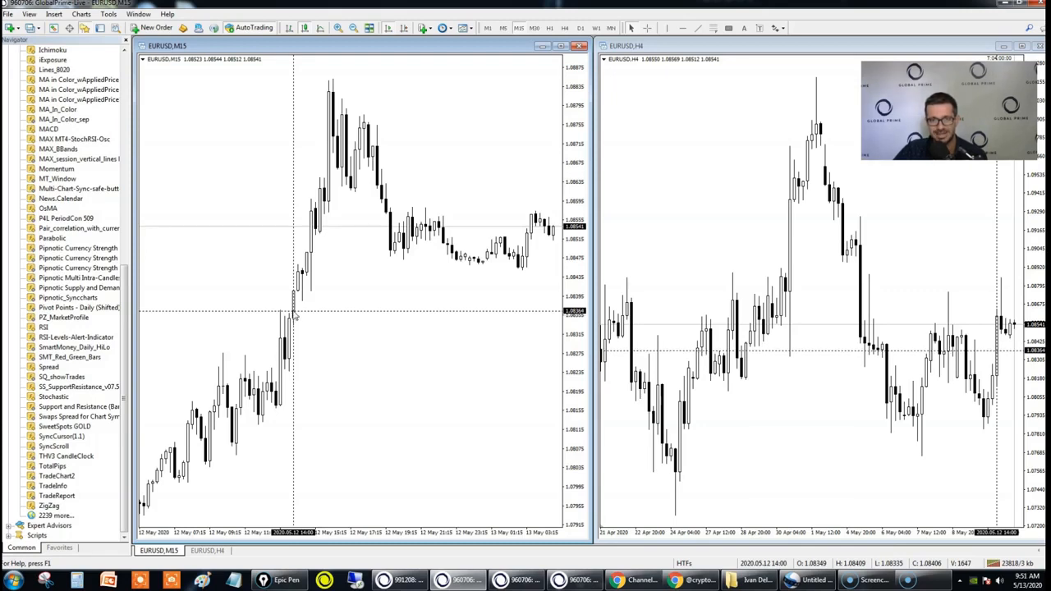
mouse_move(292, 310)
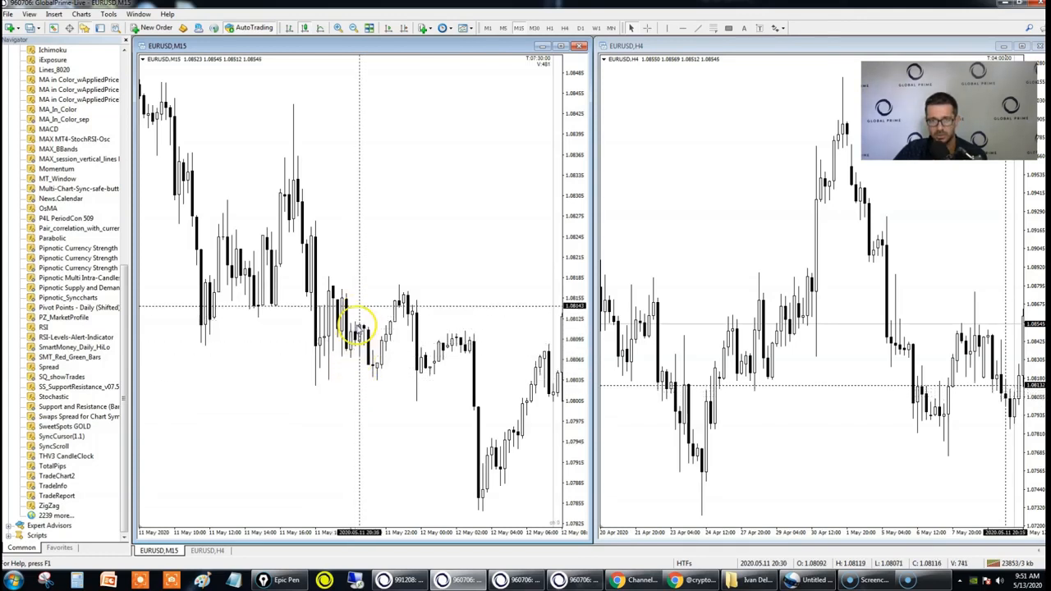
mouse_move(425, 357)
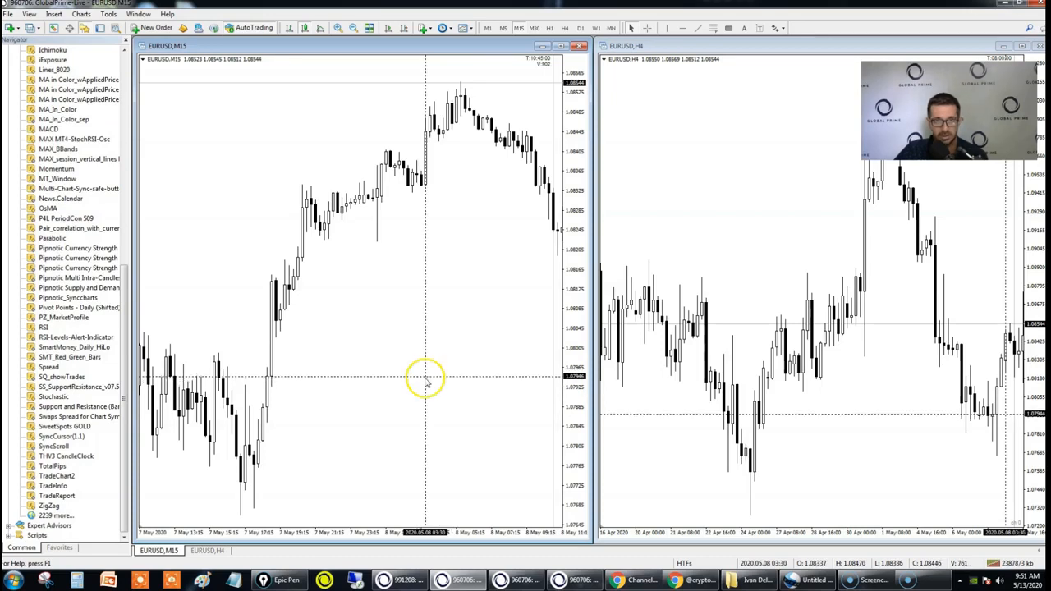
mouse_move(417, 386)
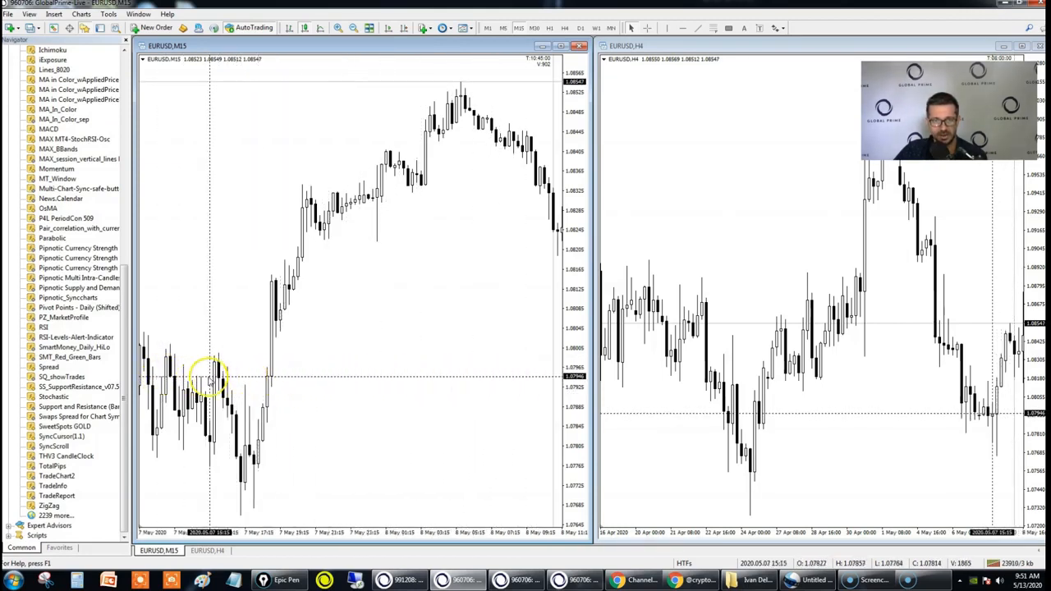
mouse_move(465, 373)
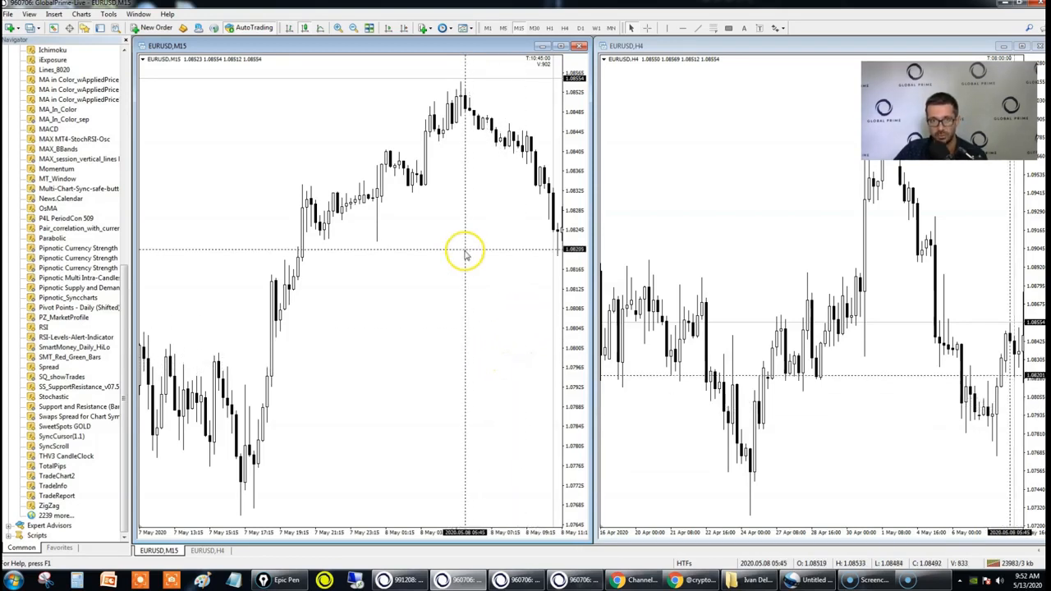
mouse_move(486, 252)
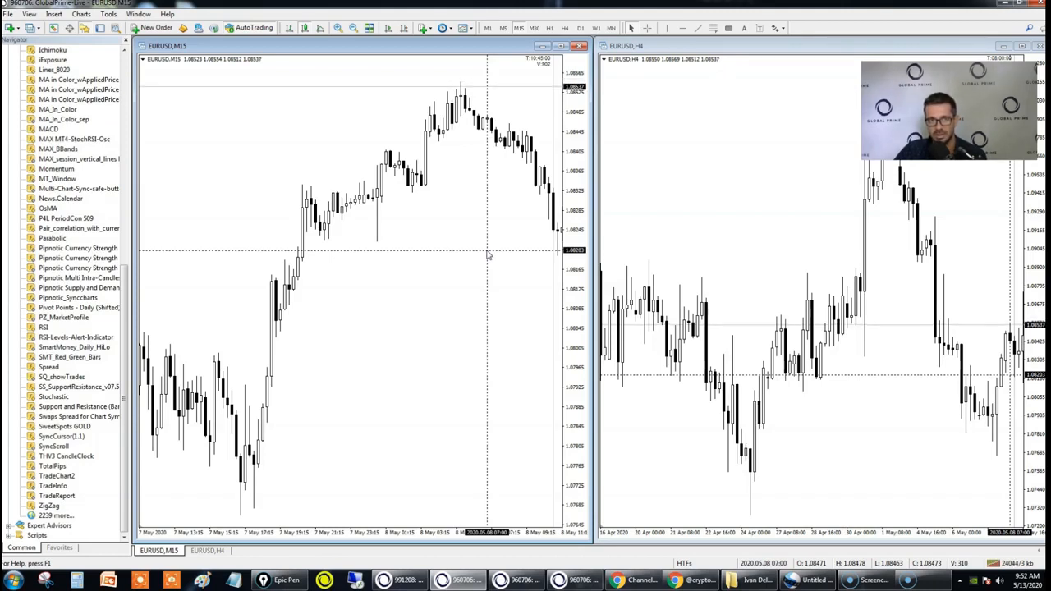
mouse_move(517, 417)
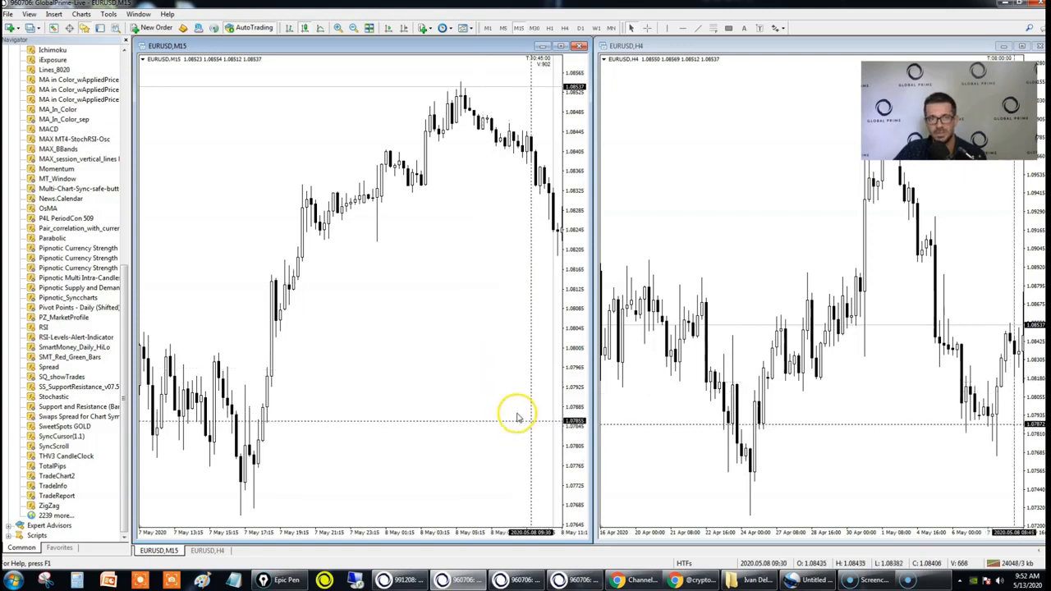